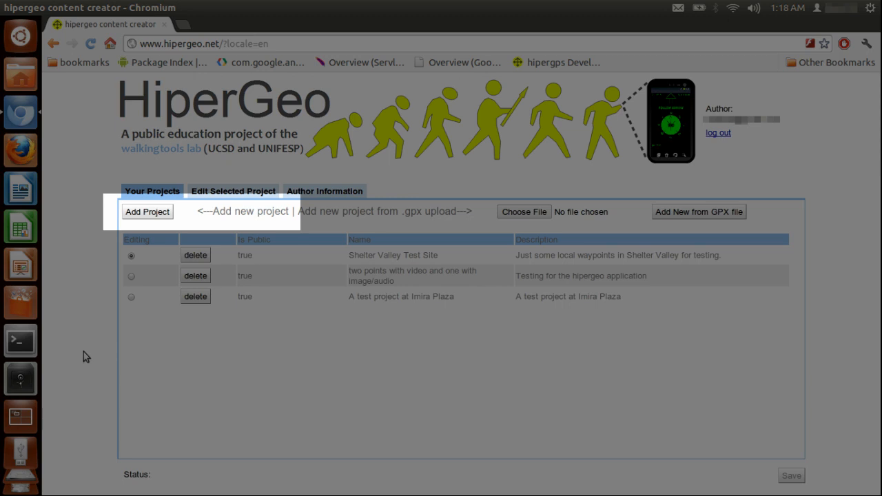
- Review the waypoints' Image, Audio and Video URL columns, then return to the Your Projects list
{"action": "left_click", "coordinate": [233, 191]}
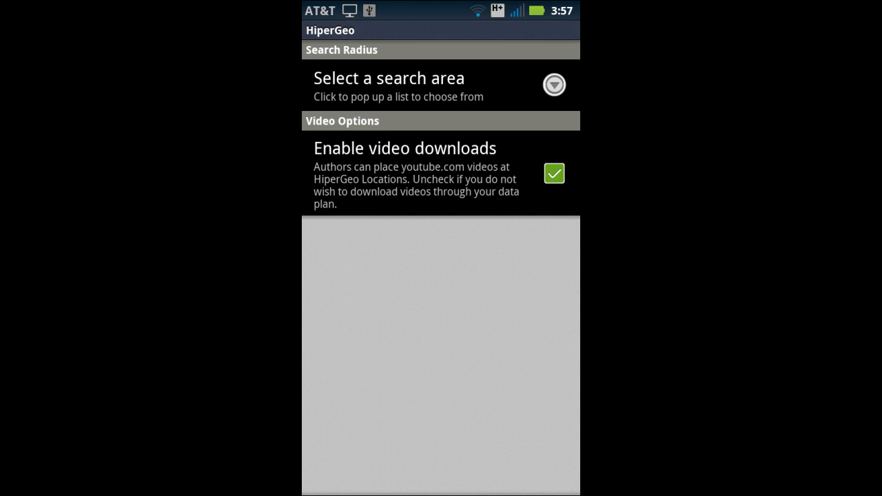
{"action": "left_click", "coordinate": [554, 173]}
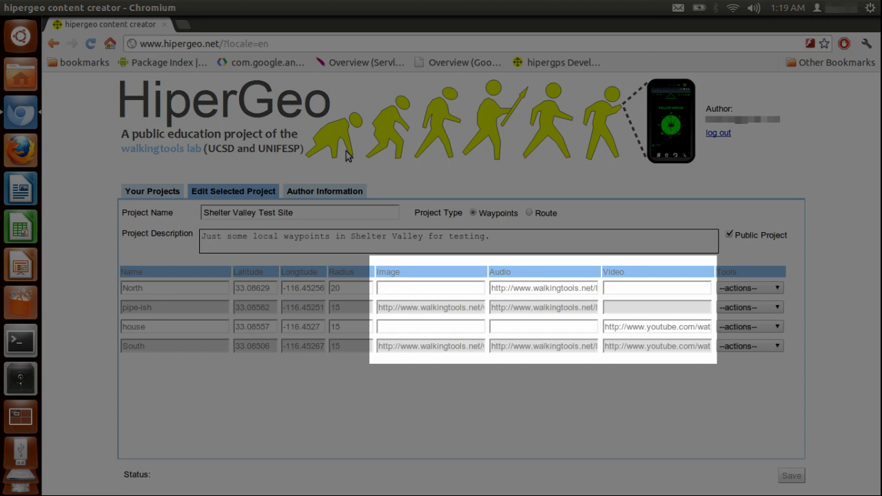
{"action": "left_click", "coordinate": [152, 191]}
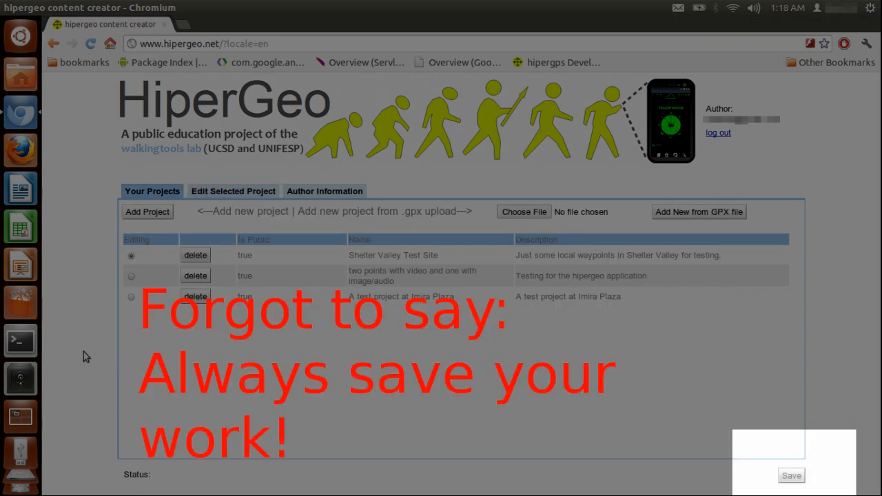